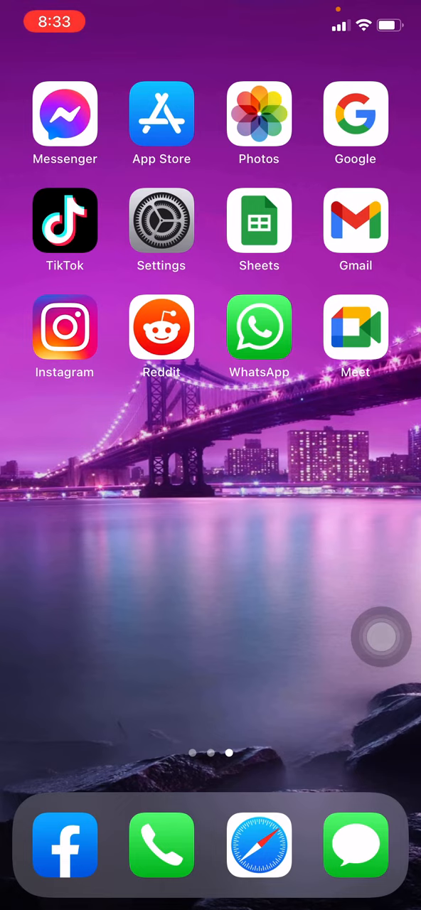
- From the Gmail inbox, open 'Manage your Google Account' via the profile avatar
left_click(356, 221)
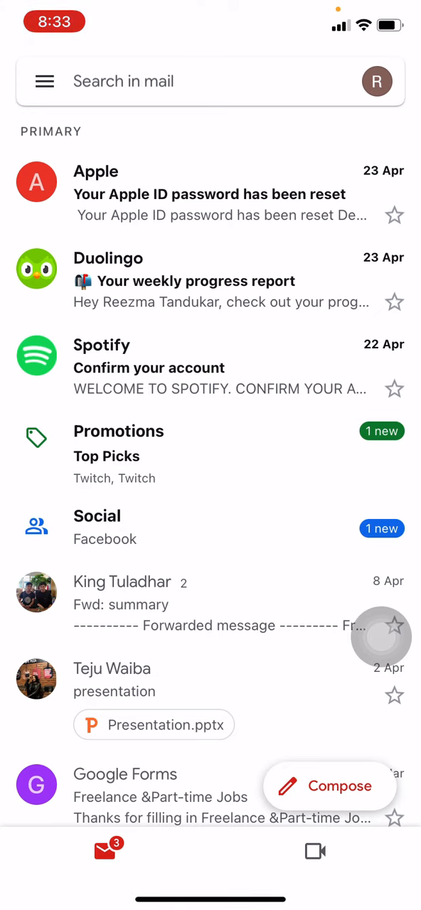
left_click(377, 81)
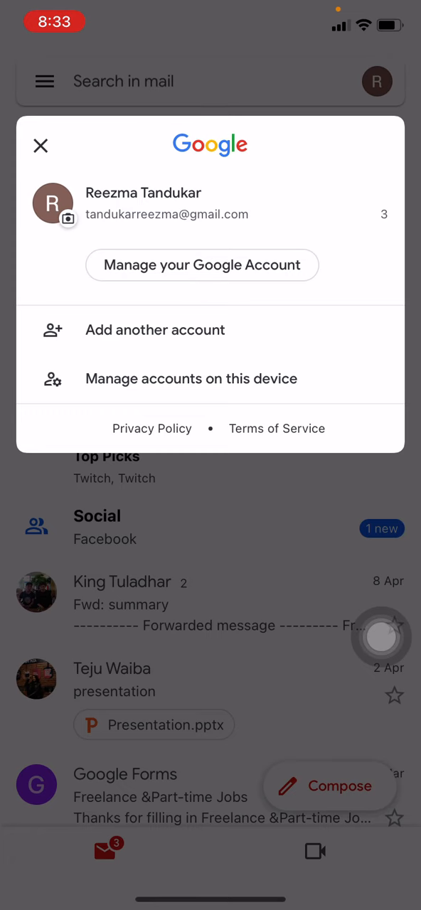
left_click(202, 264)
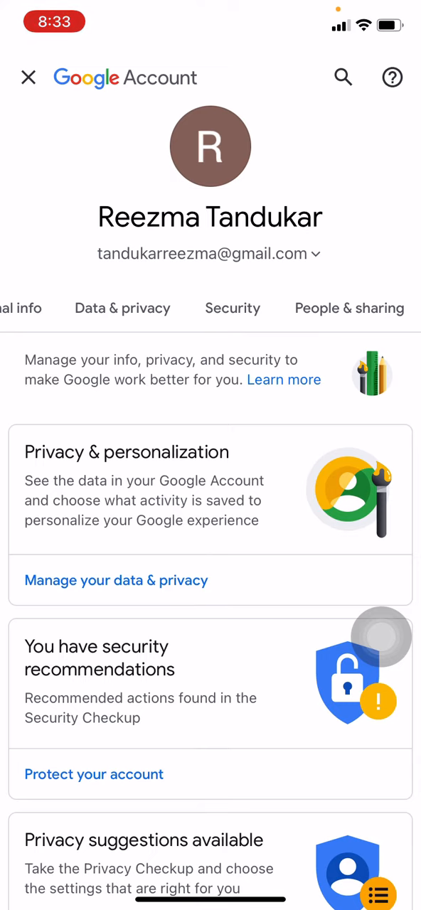
- Open the Password setting under Security to reach identity verification
left_click(232, 308)
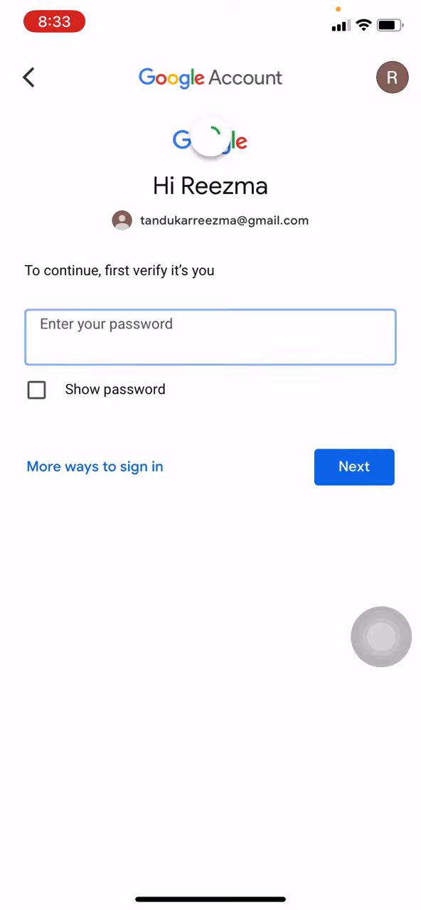
- Verify identity by entering the current password and submitting it with Next
left_click(211, 337)
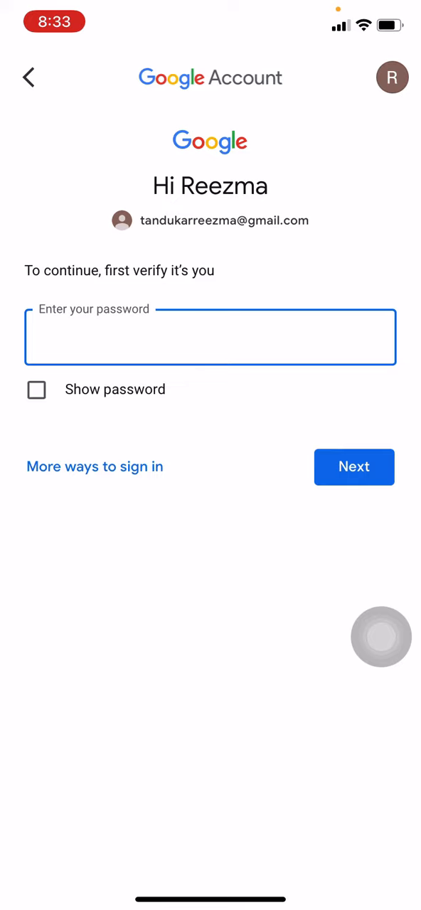
left_click(210, 338)
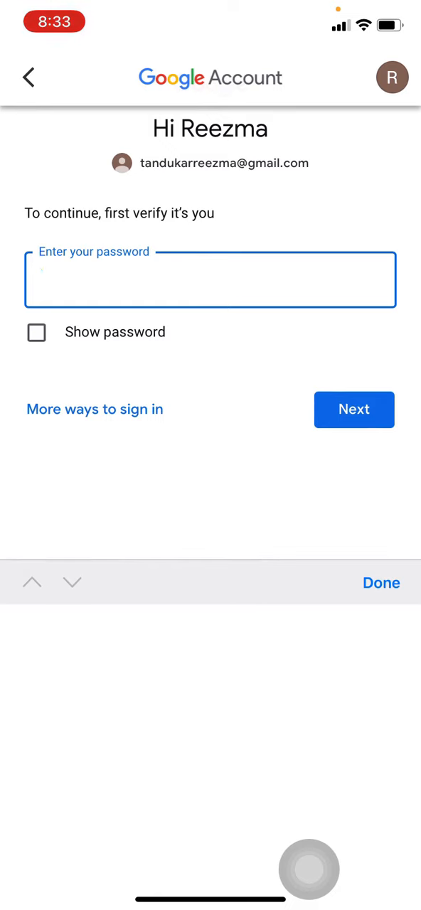
type("••••")
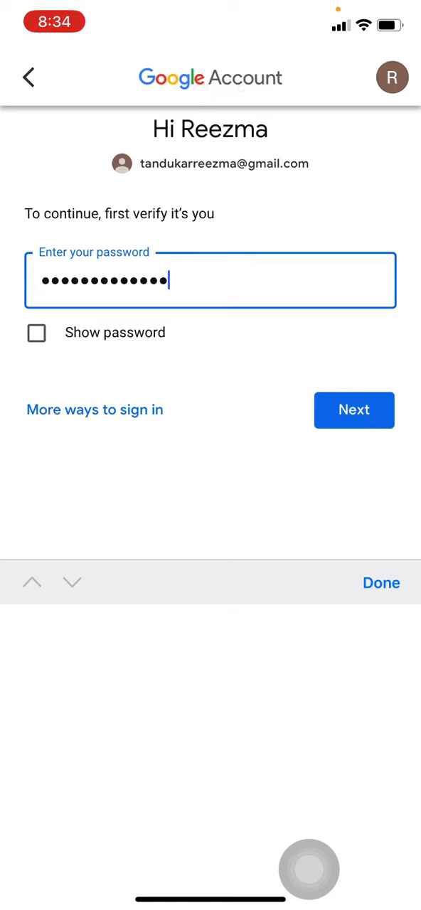
type("•")
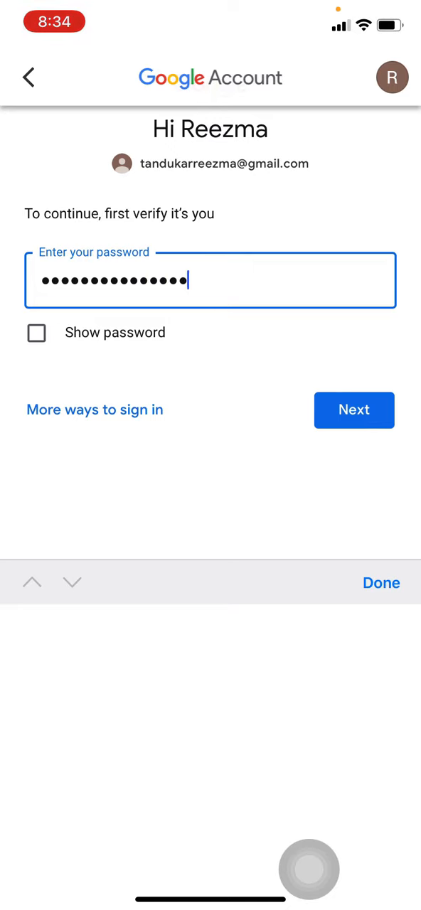
left_click(354, 411)
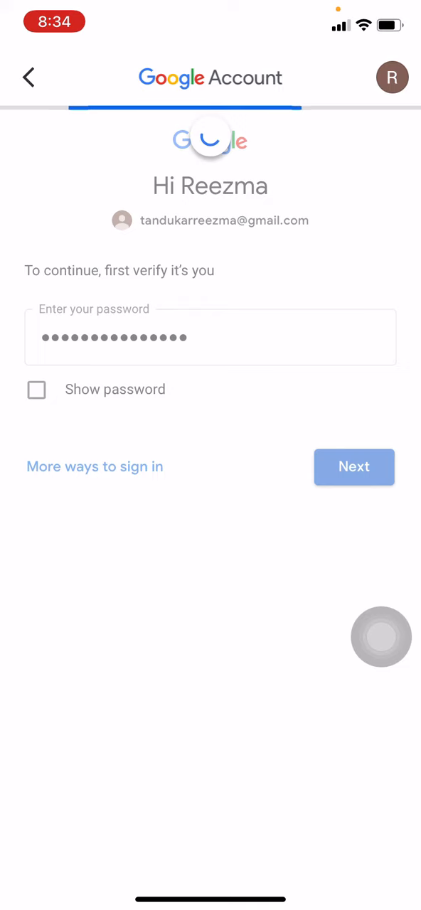
left_click(353, 466)
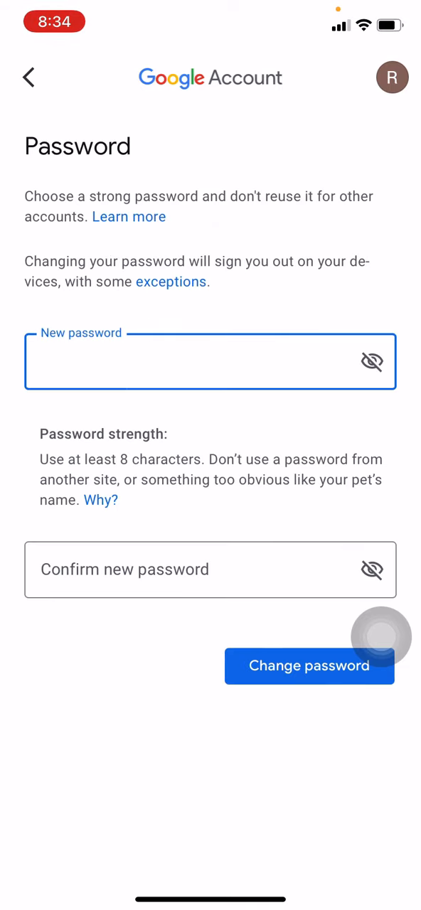
- Enter and confirm the new password, then submit 'Change password'
left_click(199, 361)
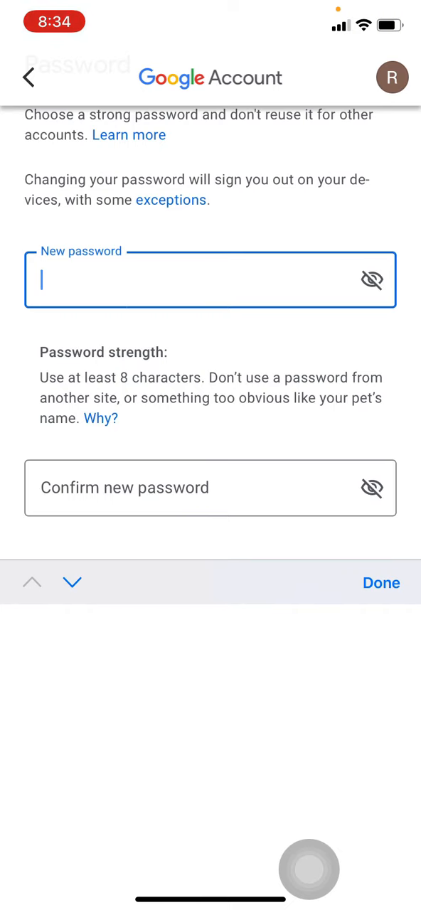
type("•")
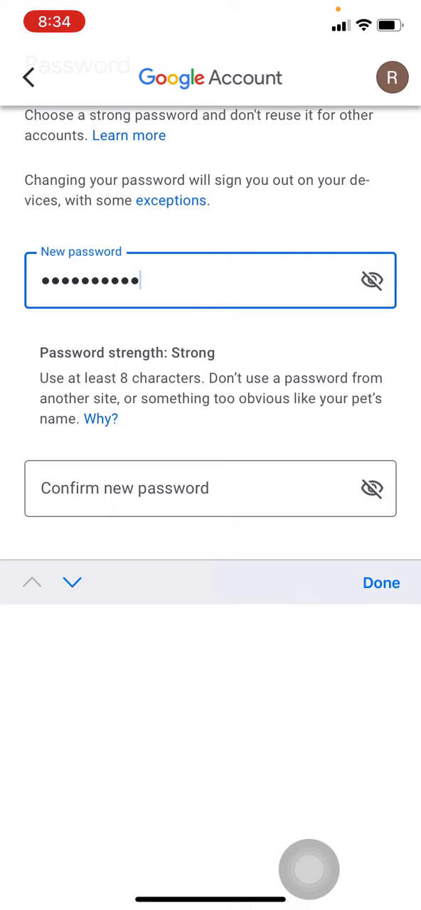
left_click(211, 489)
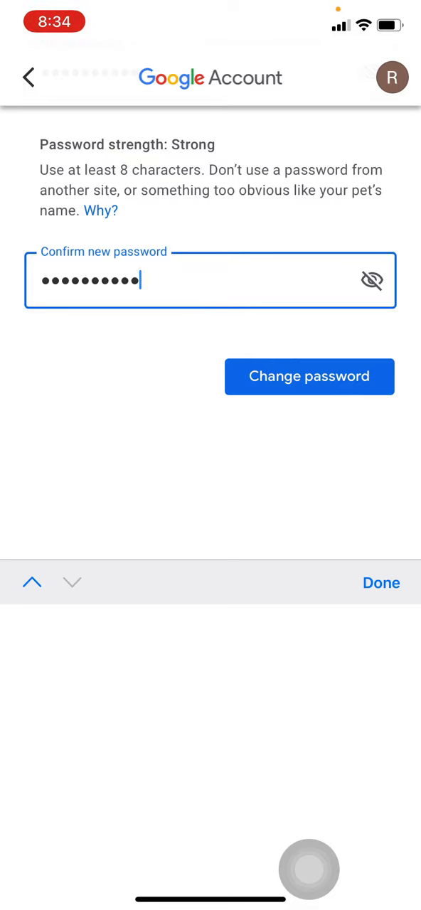
left_click(309, 376)
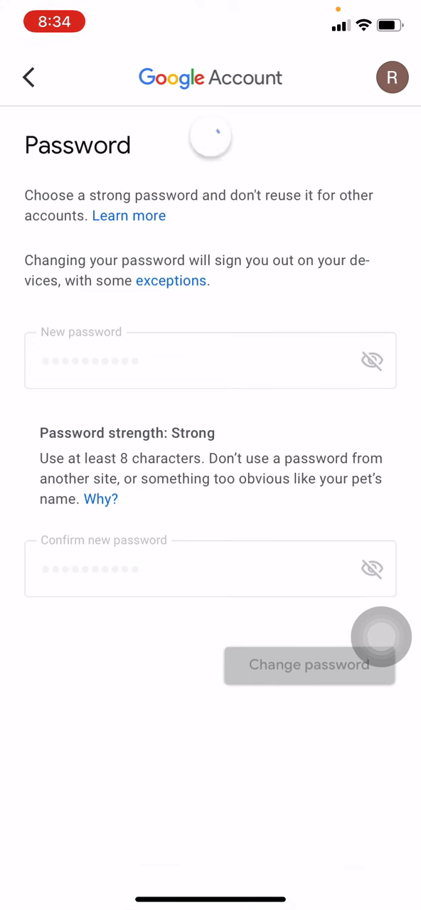
left_click(309, 665)
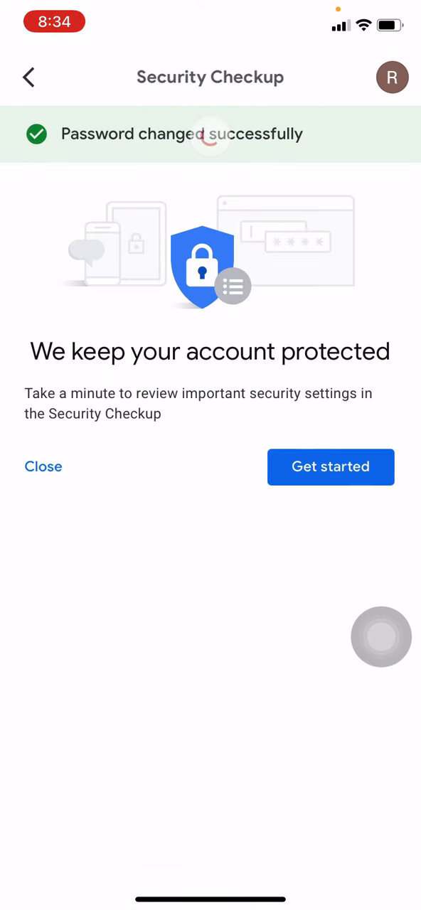